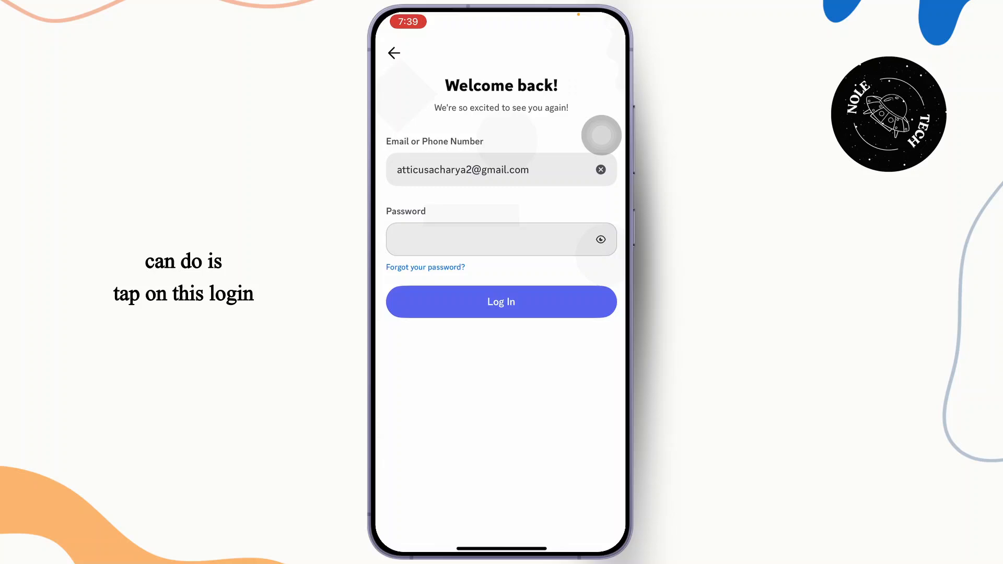
# Step: Submit the entered email and password on the Welcome back screen, getting an invalid-credentials error
pyautogui.click(501, 301)
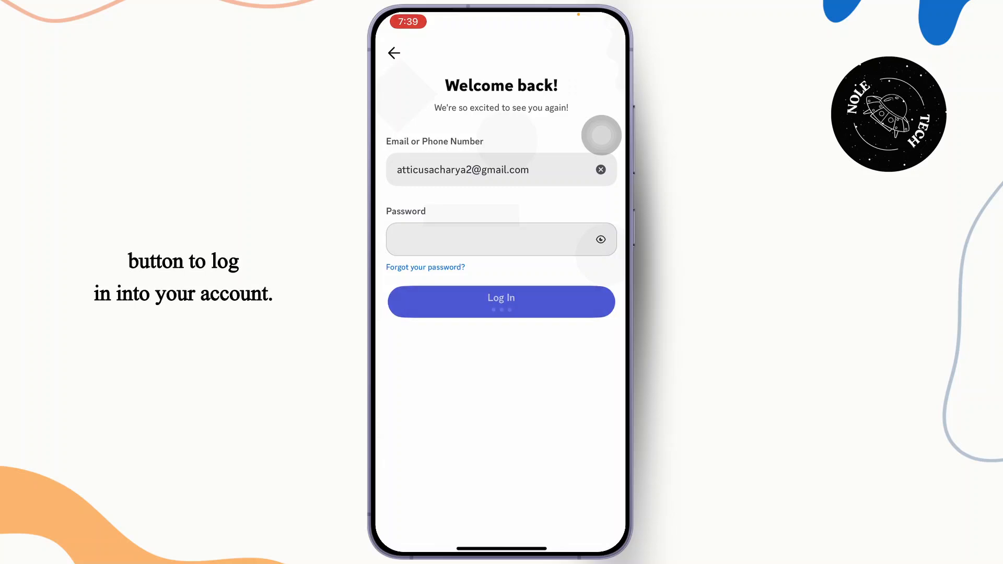
pyautogui.click(501, 301)
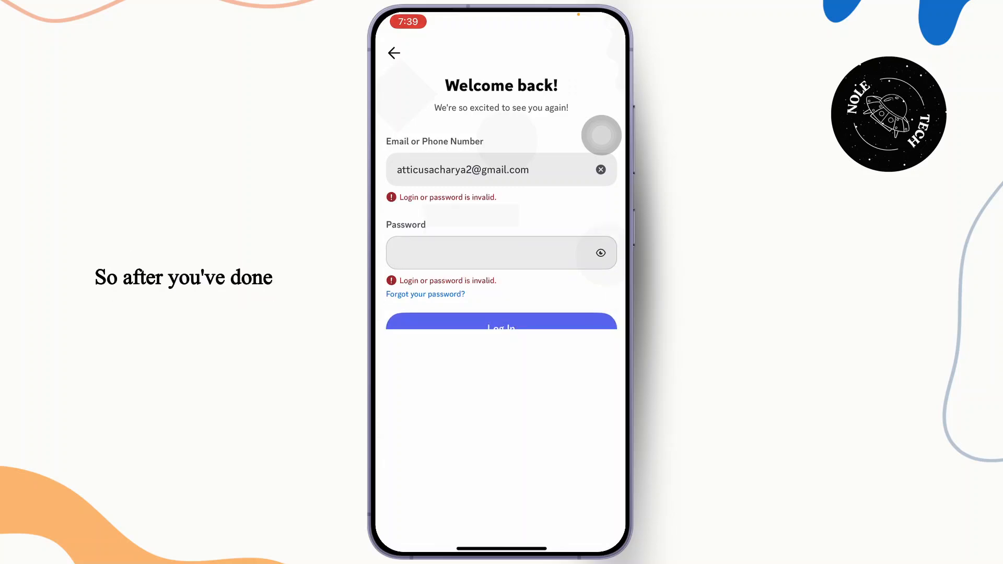
pyautogui.click(501, 252)
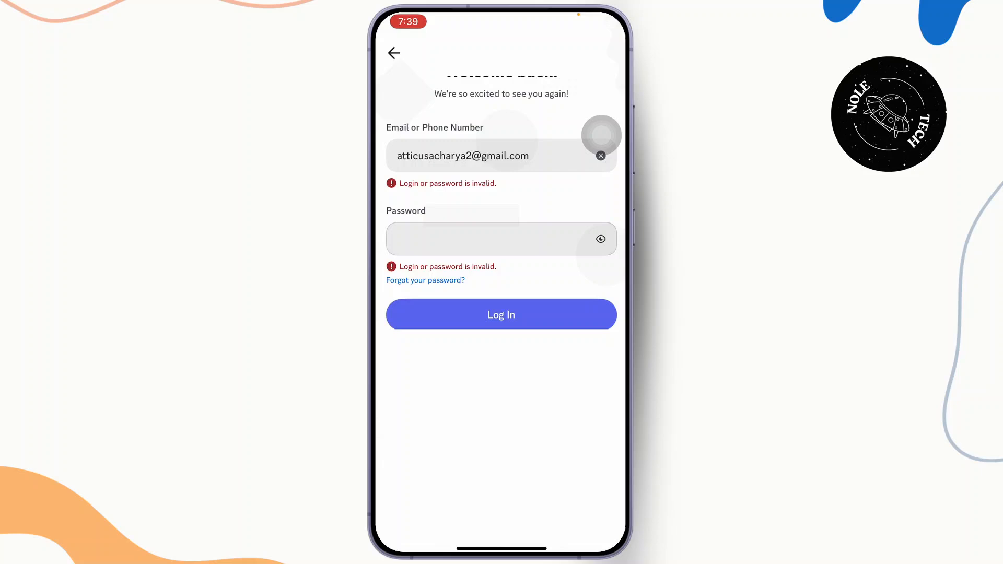
# Step: Retry logging in, reaching the Messages home with the Update Password prompt
pyautogui.click(501, 314)
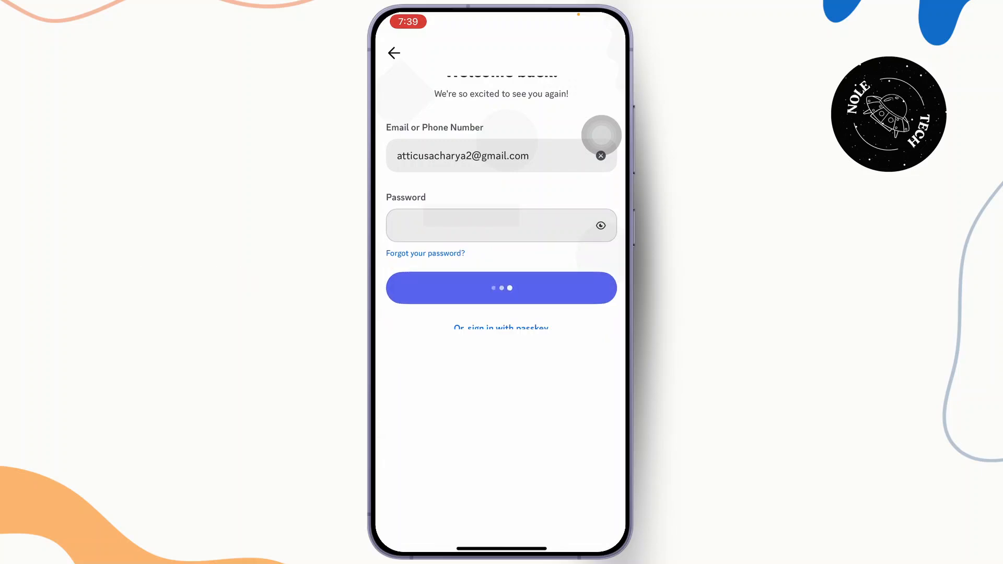
pyautogui.click(501, 225)
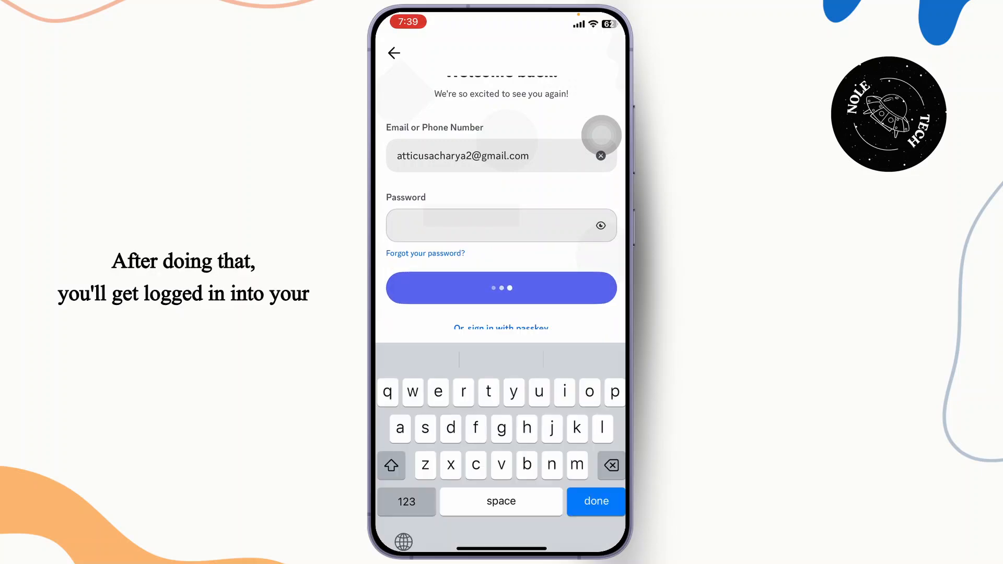
pyautogui.click(501, 287)
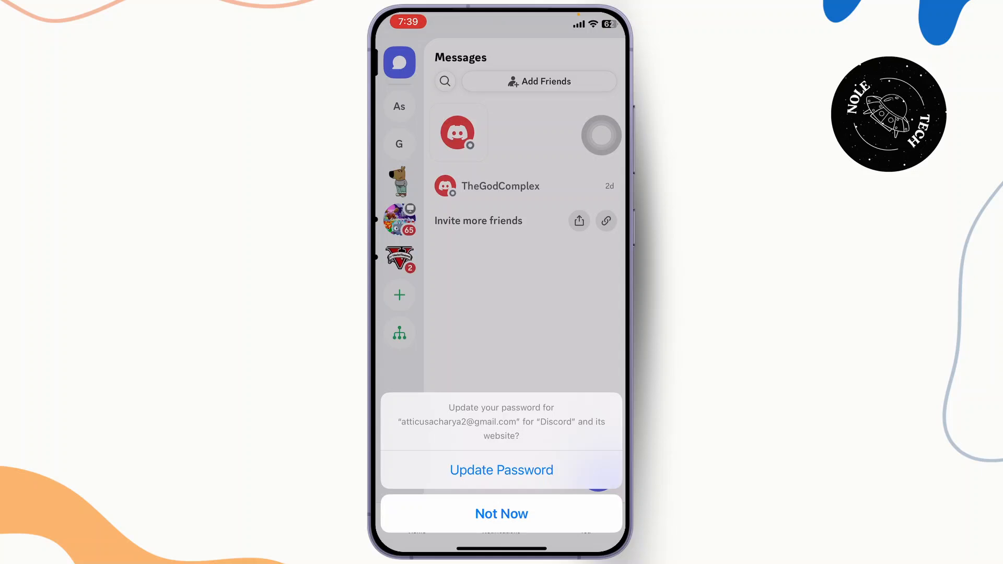